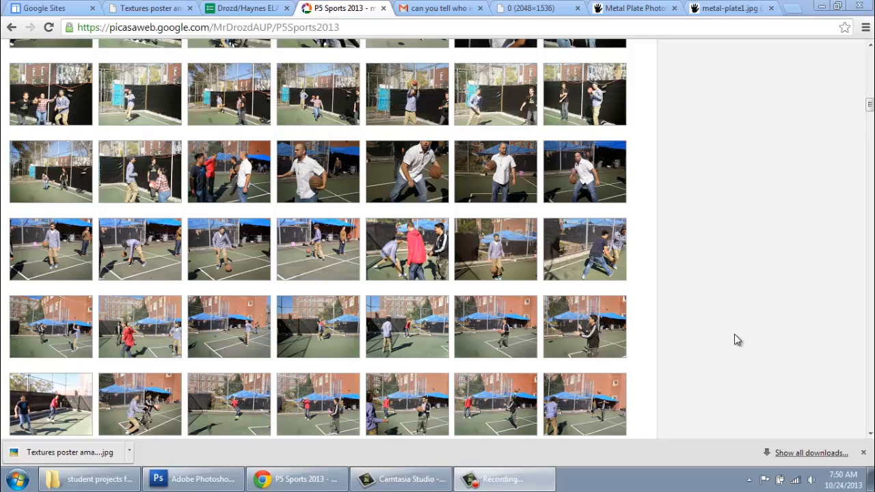
mouse_move(746, 191)
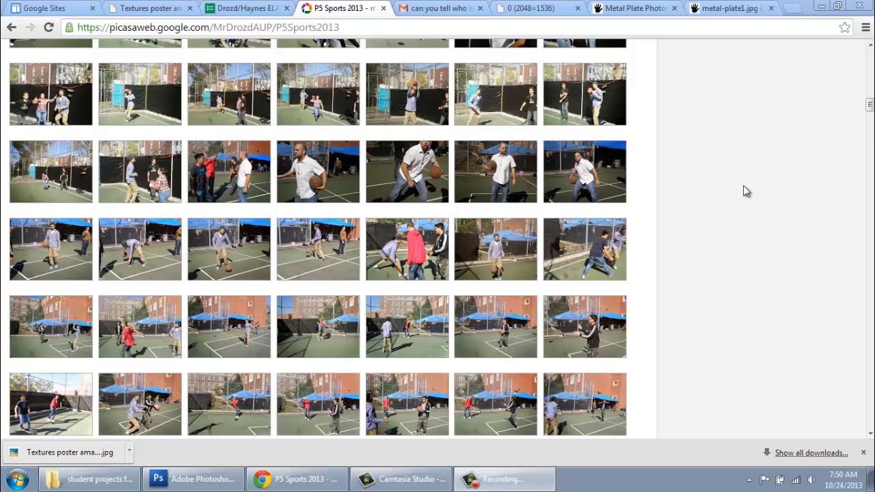
mouse_move(702, 211)
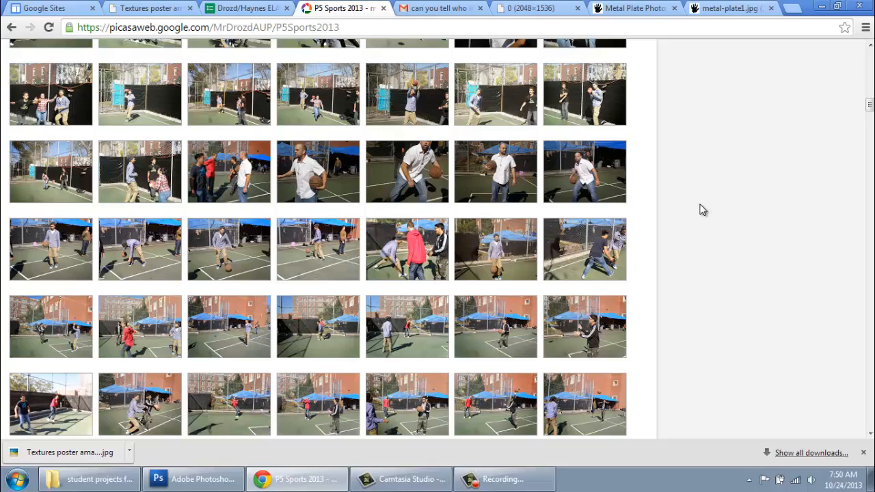
Step: Scroll through the P5 Sports 2013 album photos, then switch to the Photoshop example poster
scroll("down", 3)
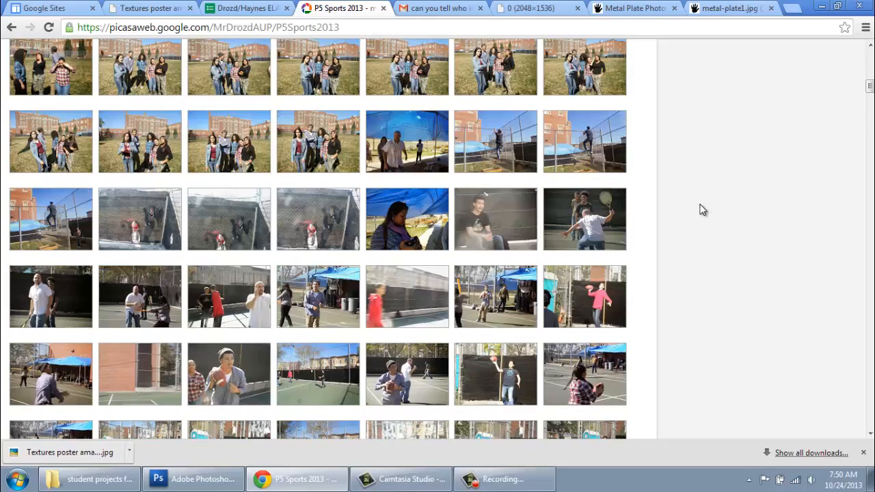
scroll("down", 3)
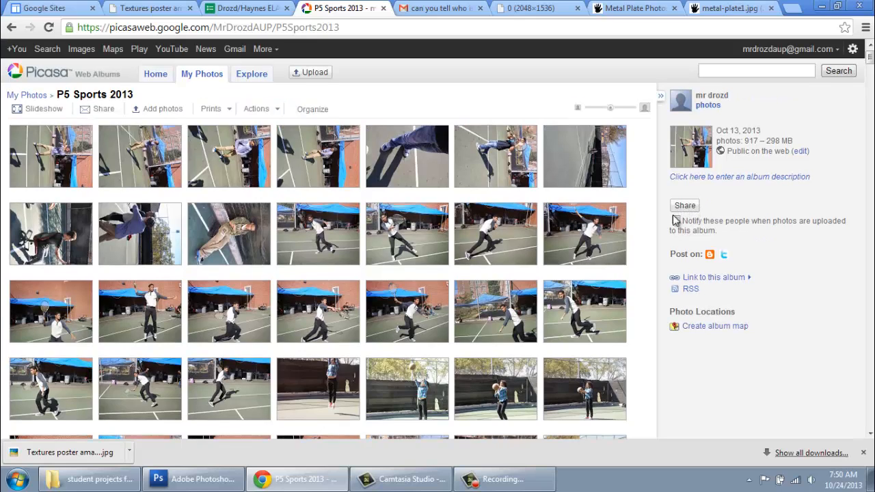
mouse_move(577, 303)
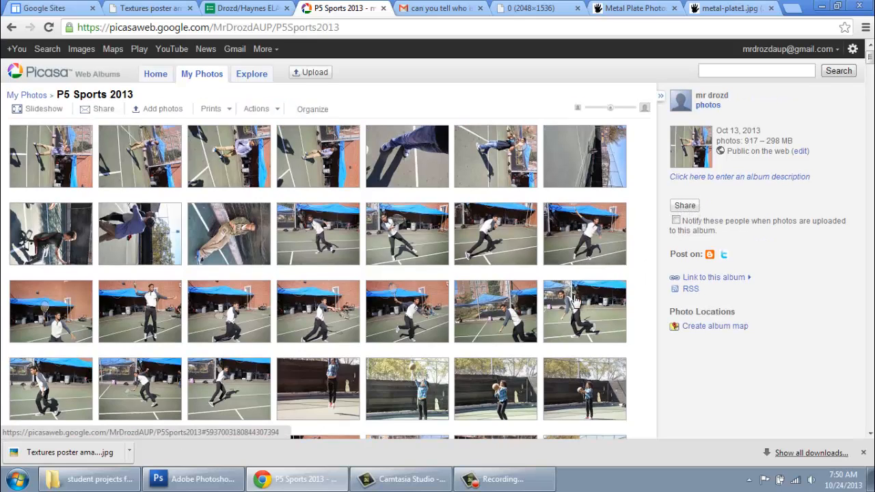
scroll("down", 3)
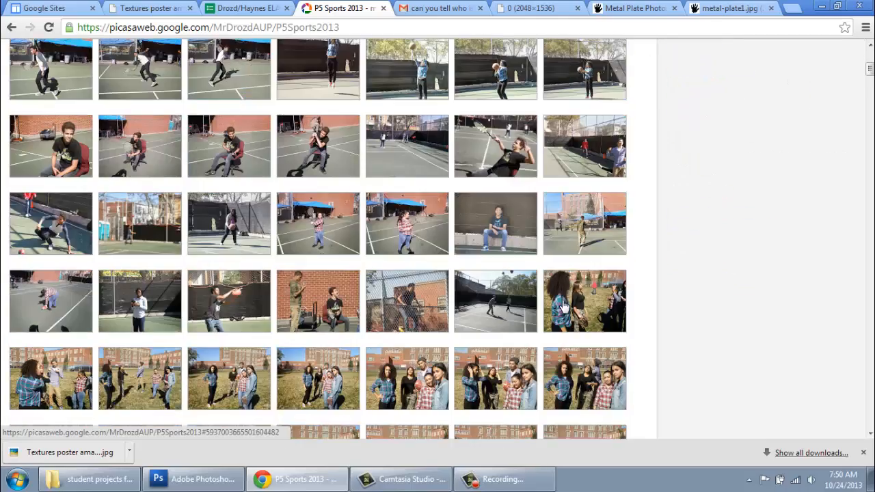
scroll("down", 3)
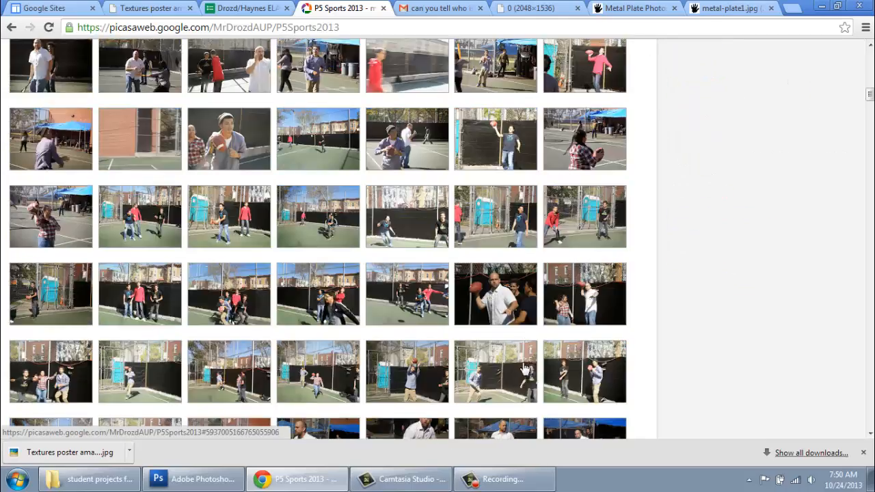
left_click(194, 478)
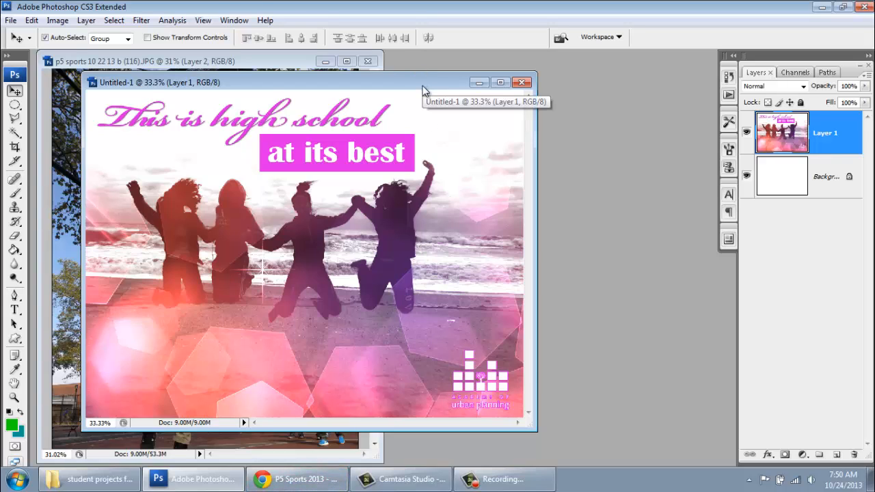
Step: Maximize the Untitled-1 example poster document so it fills the workspace
left_click(501, 82)
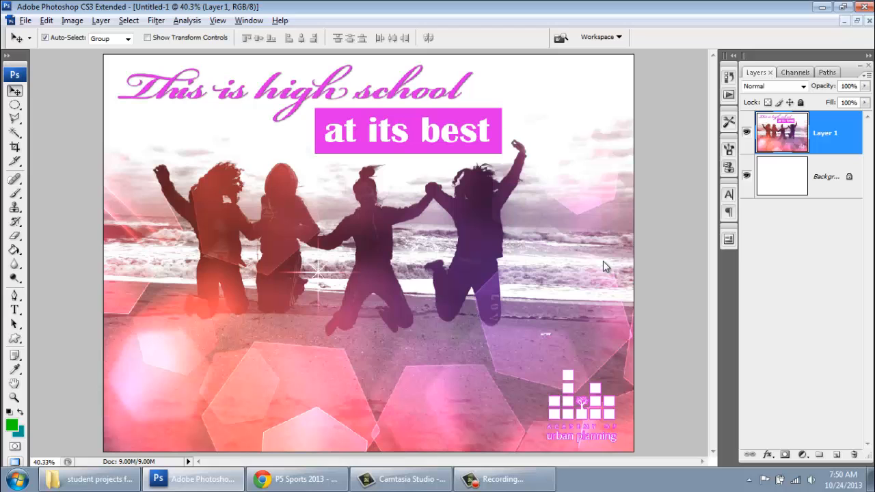
mouse_move(333, 210)
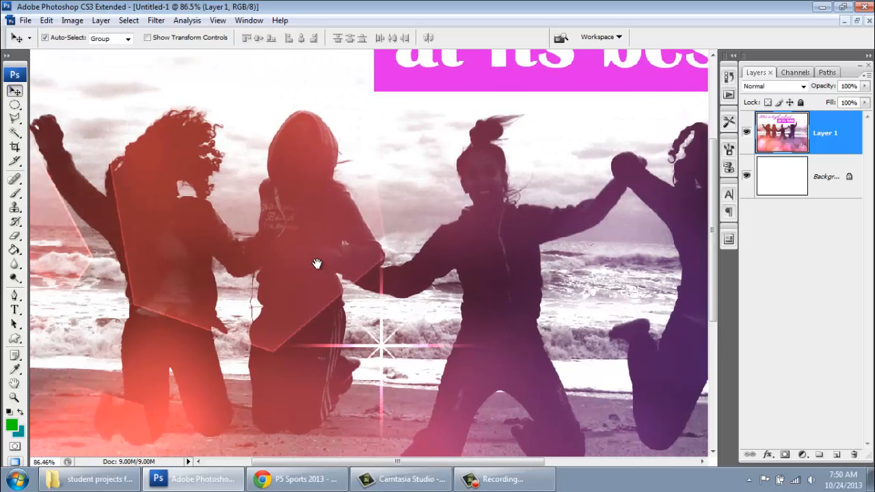
mouse_move(172, 175)
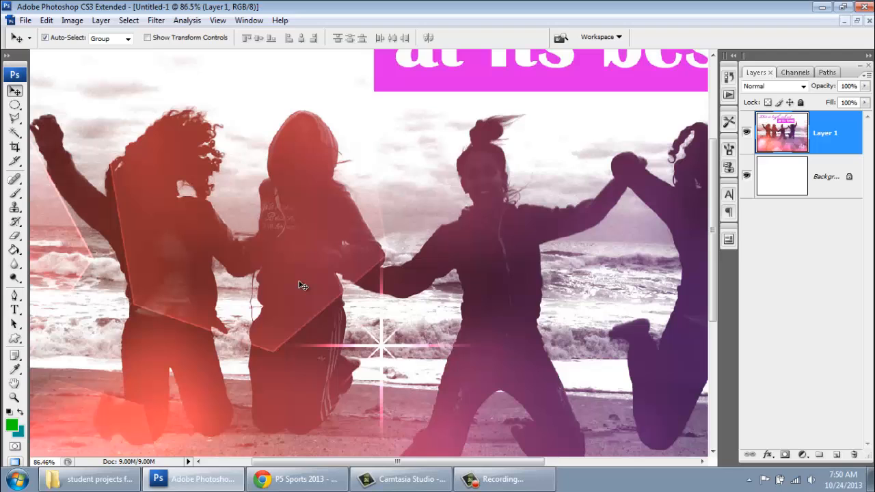
mouse_move(358, 267)
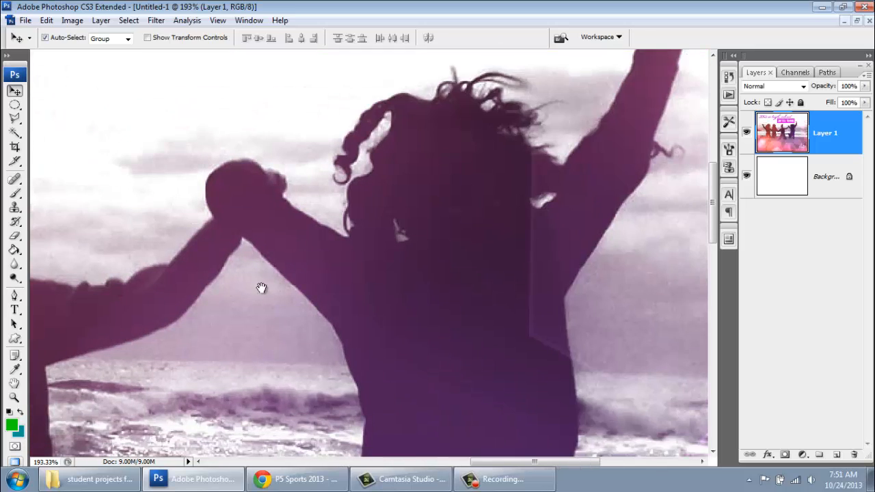
mouse_move(490, 295)
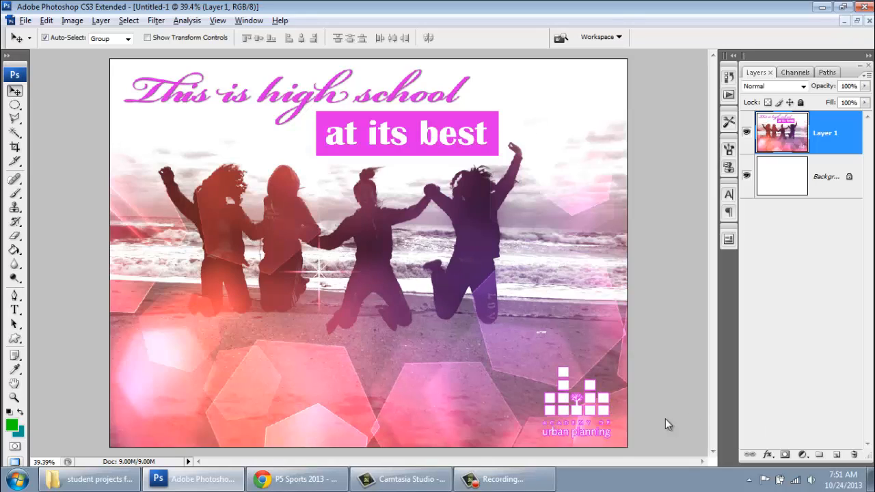
mouse_move(604, 394)
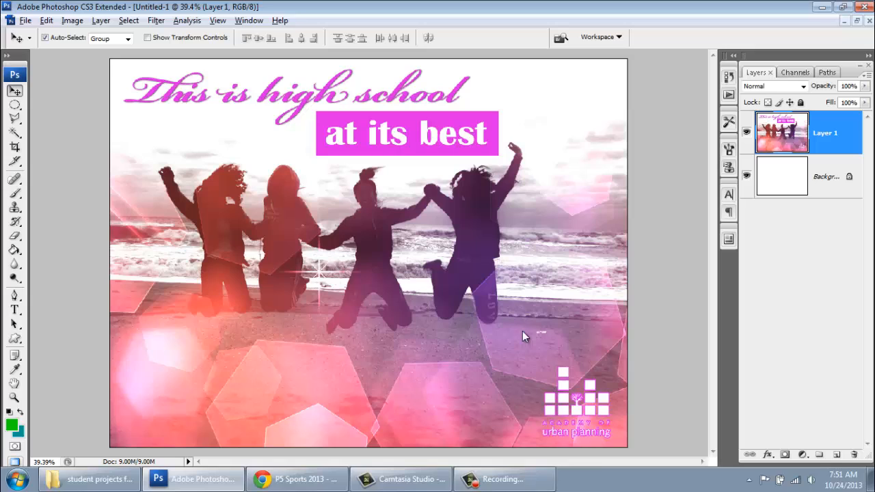
mouse_move(514, 184)
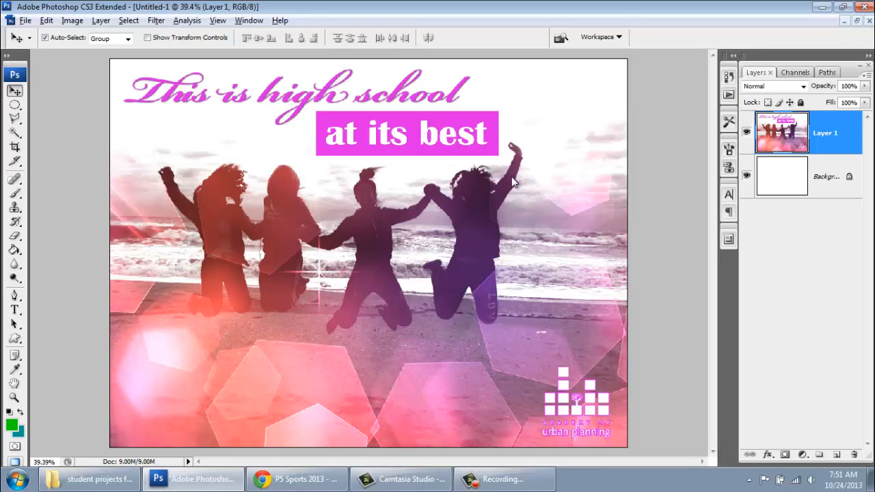
mouse_move(284, 112)
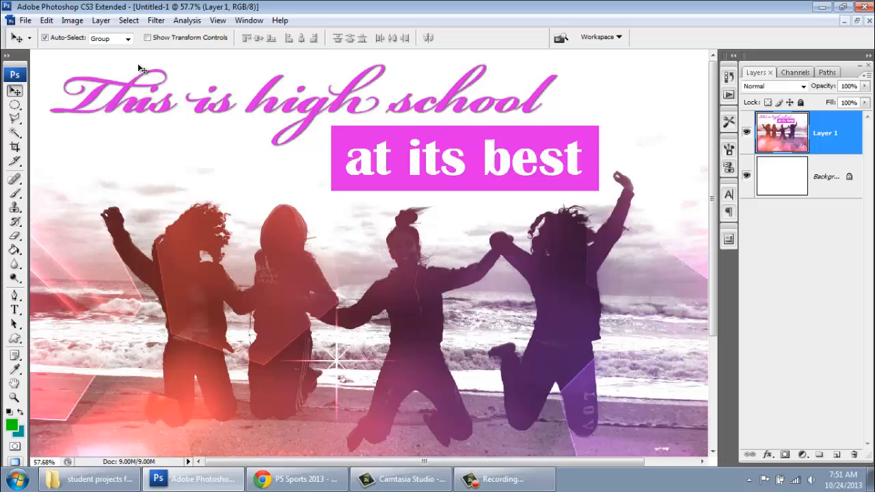
mouse_move(512, 68)
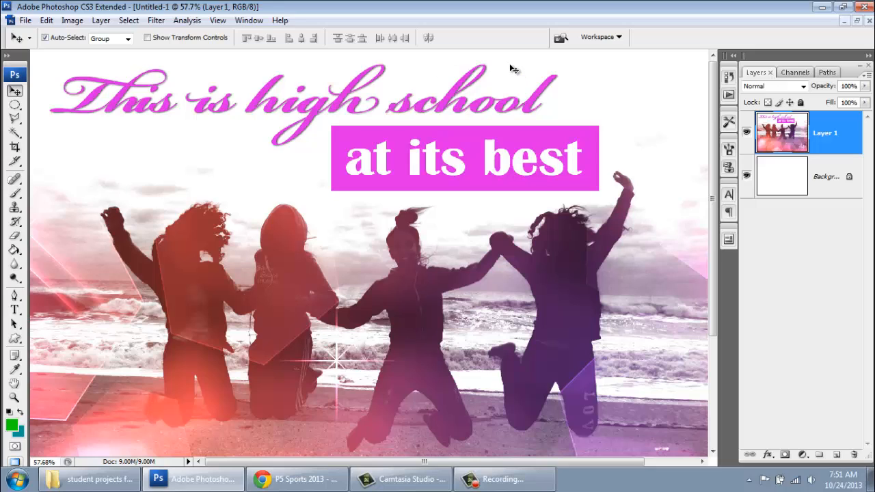
mouse_move(406, 104)
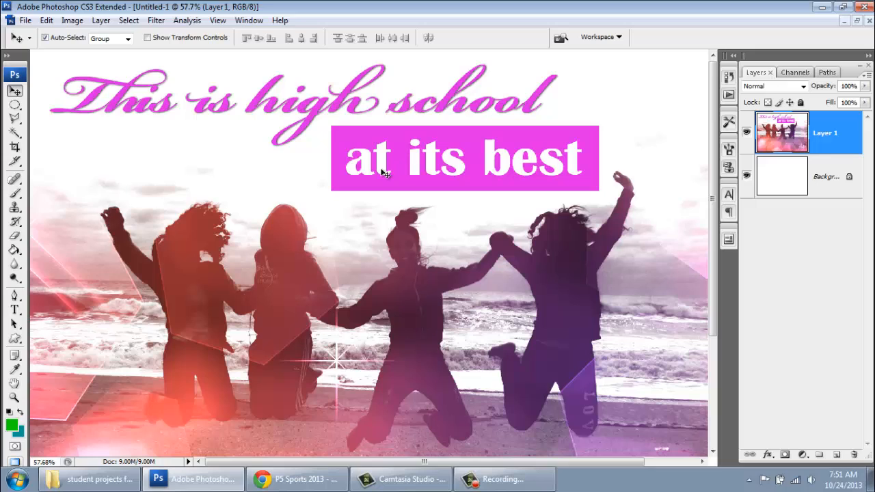
mouse_move(276, 93)
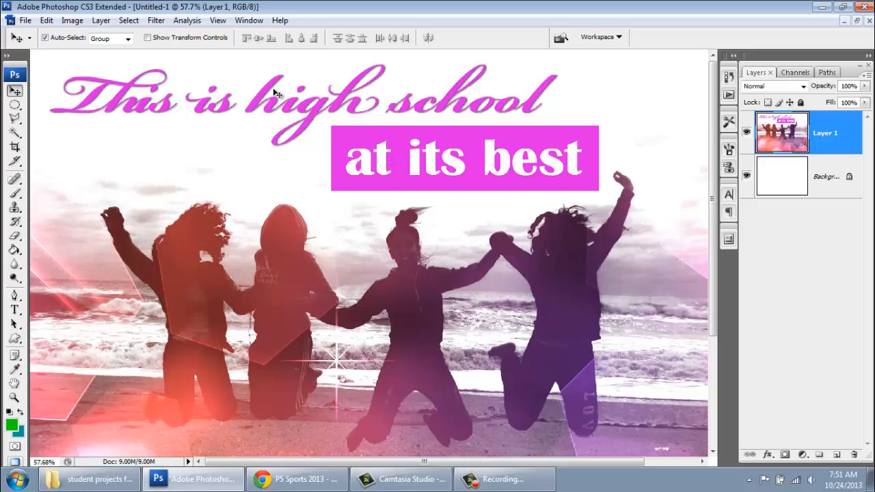
mouse_move(572, 95)
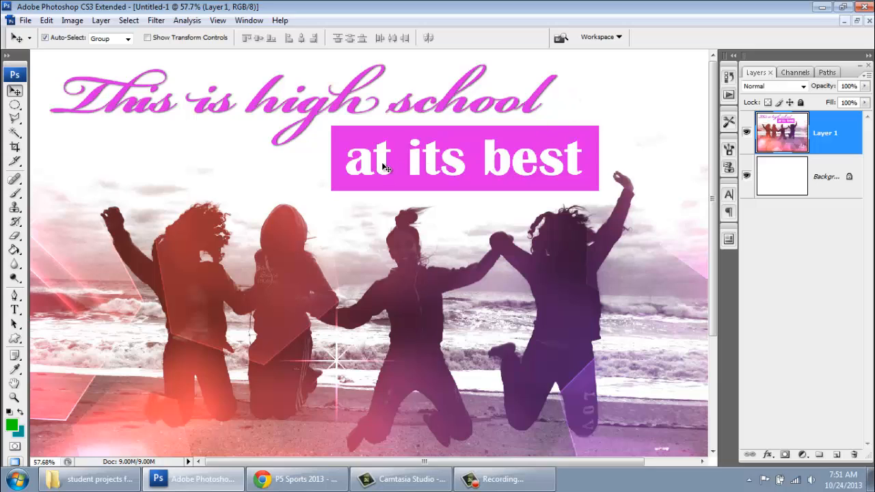
mouse_move(390, 166)
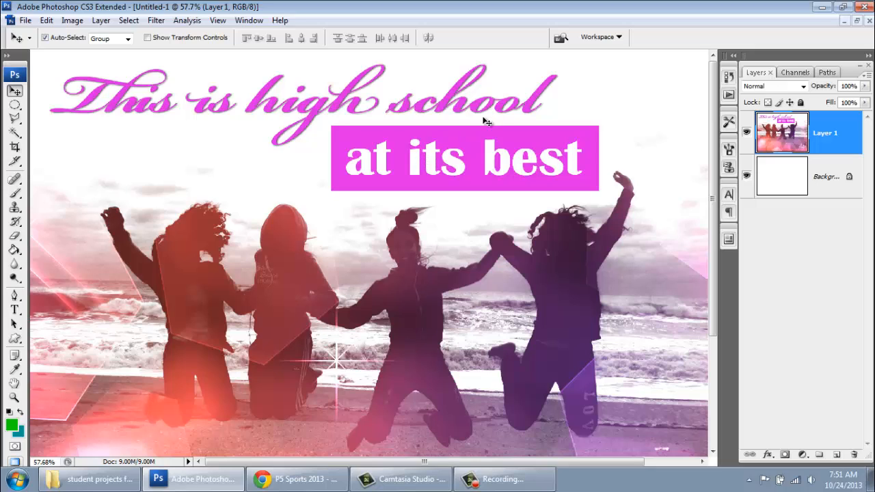
mouse_move(642, 61)
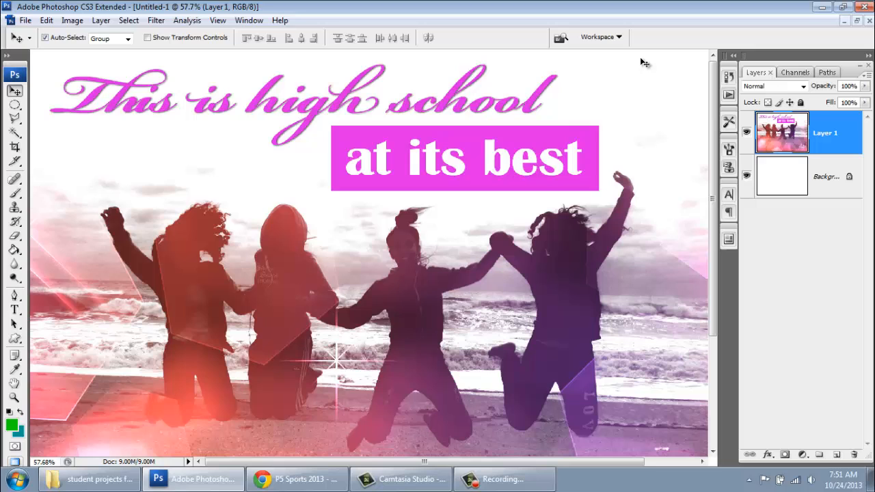
mouse_move(600, 190)
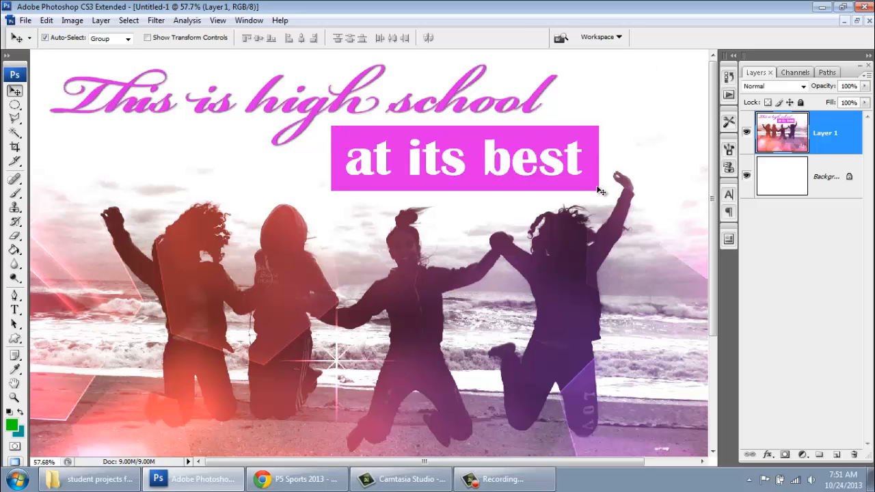
mouse_move(566, 199)
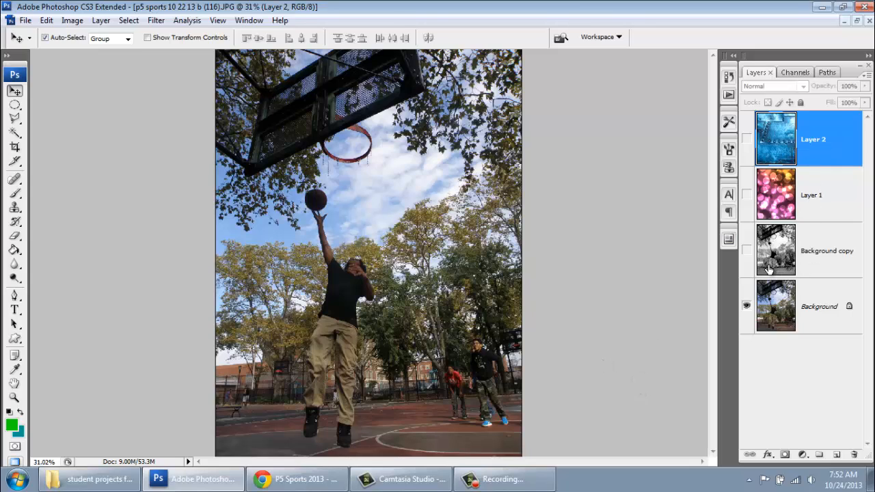
Step: Select the original Background layer of the basketball photo to duplicate it
left_click(809, 306)
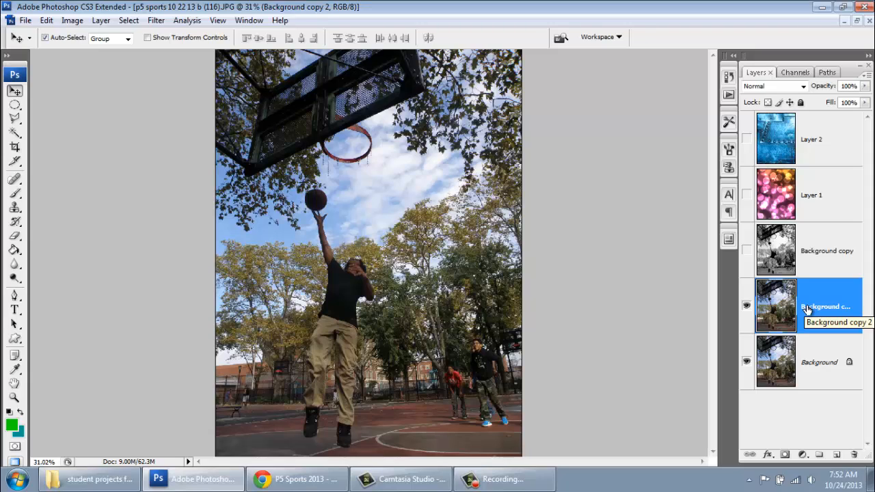
mouse_move(807, 308)
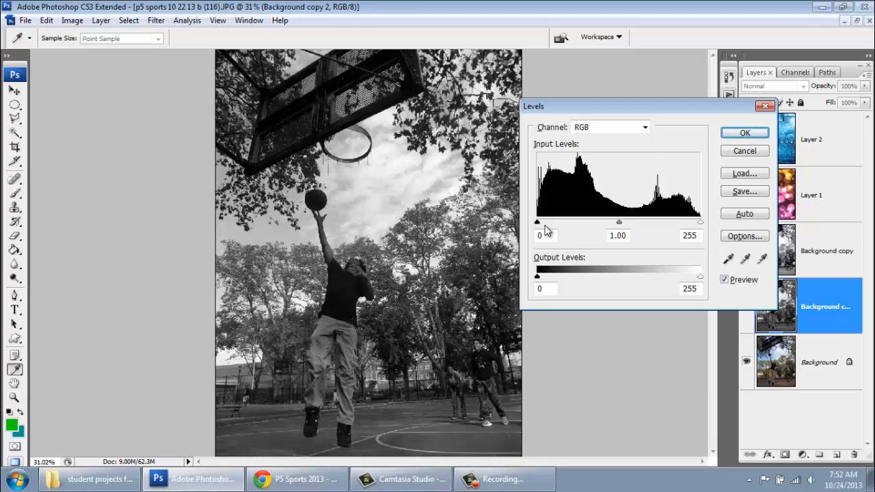
Step: In Levels, raise the black point to 41 and lower the white point to 196
left_click_drag(535, 221, 560, 222)
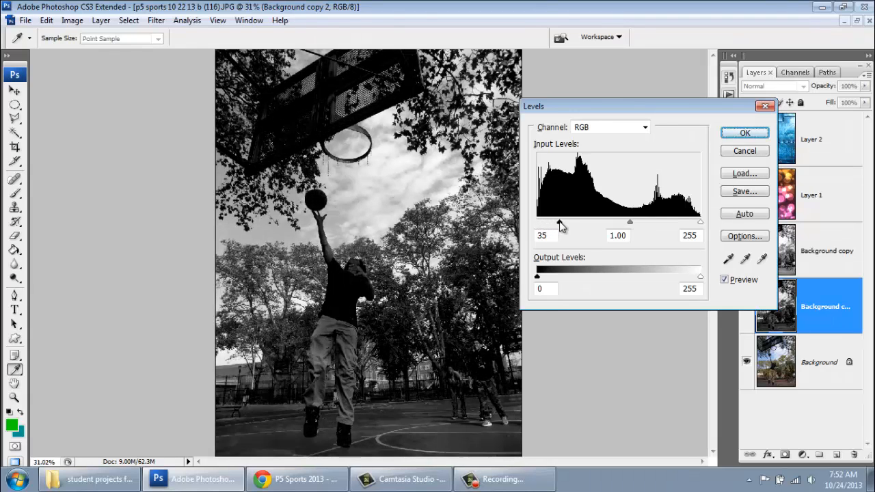
left_click_drag(559, 221, 563, 221)
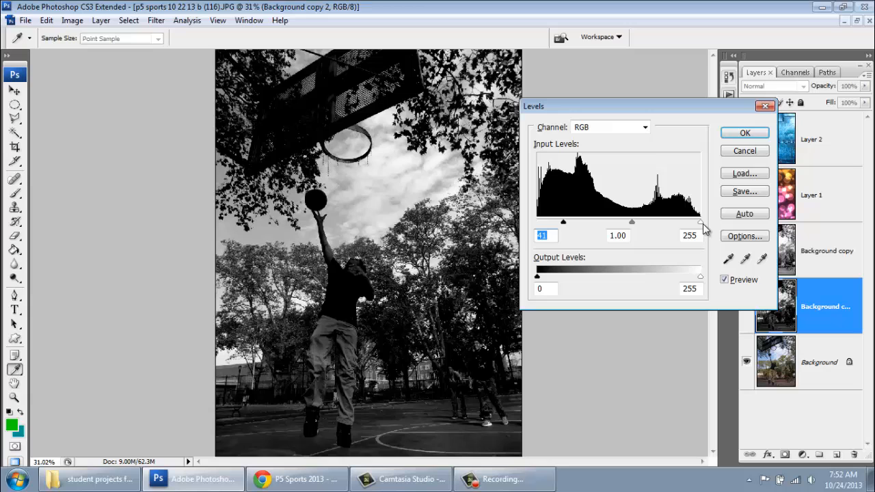
left_click_drag(699, 221, 670, 222)
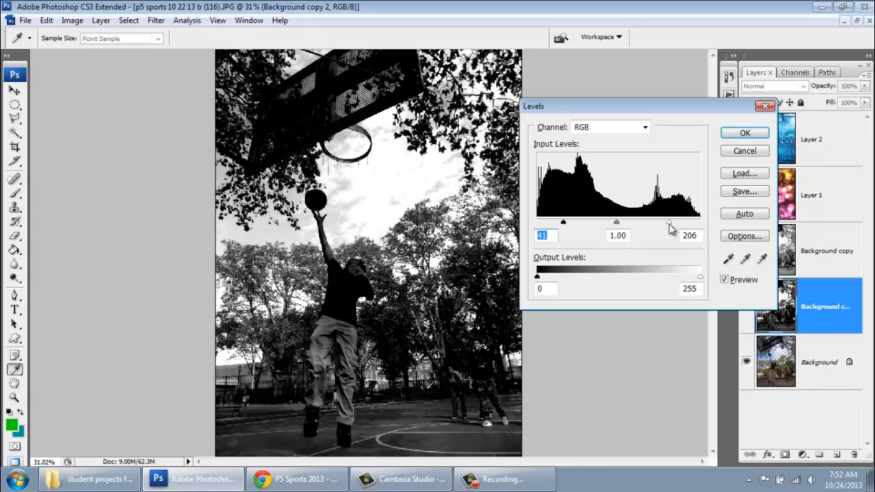
left_click_drag(670, 221, 663, 222)
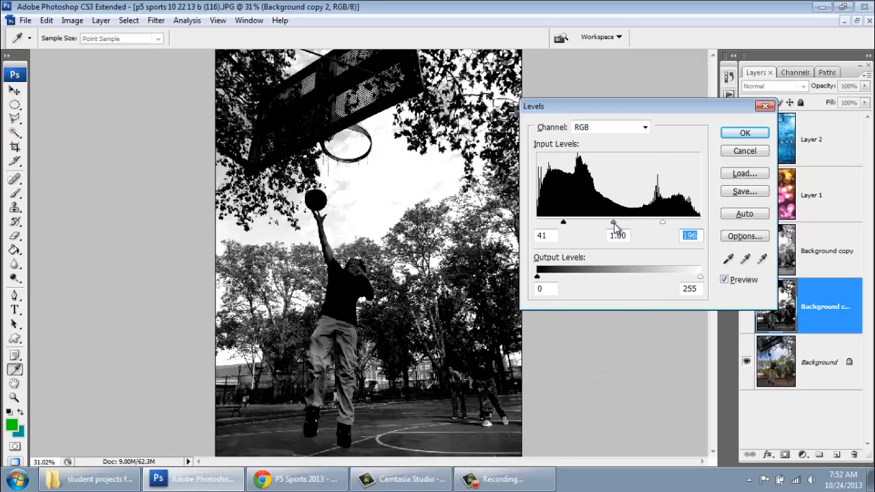
Step: Set the midtone gamma to 2.40 and apply the Levels adjustment to the photo
left_click_drag(612, 221, 626, 221)
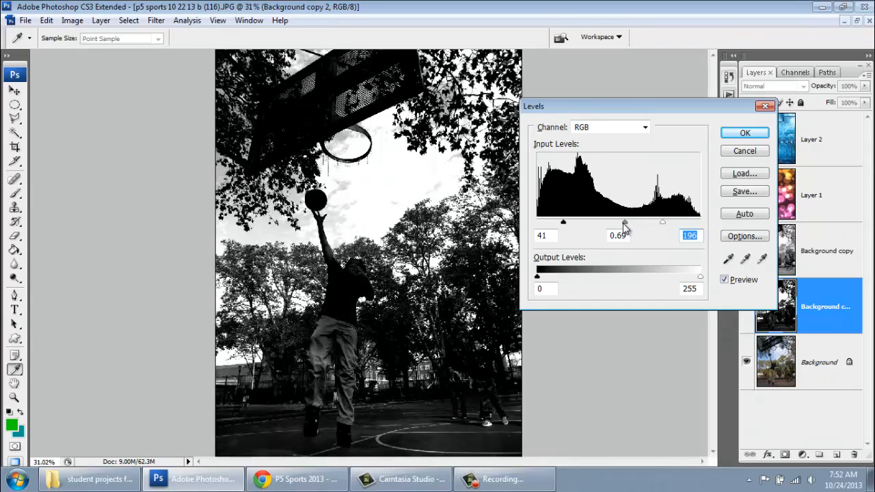
left_click_drag(623, 222, 585, 222)
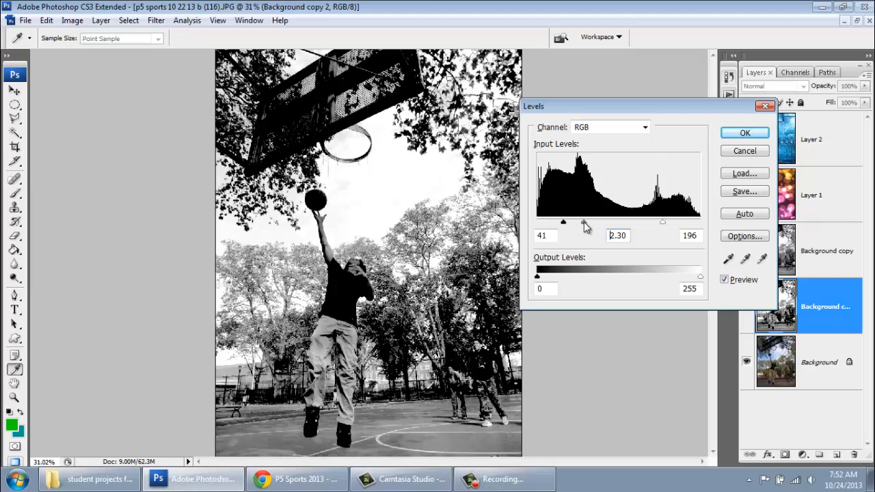
left_click_drag(579, 222, 594, 222)
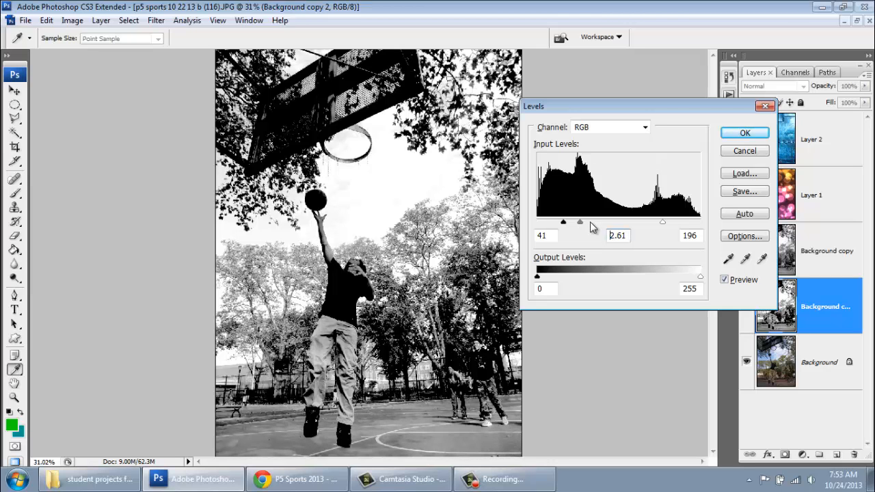
left_click_drag(579, 222, 588, 221)
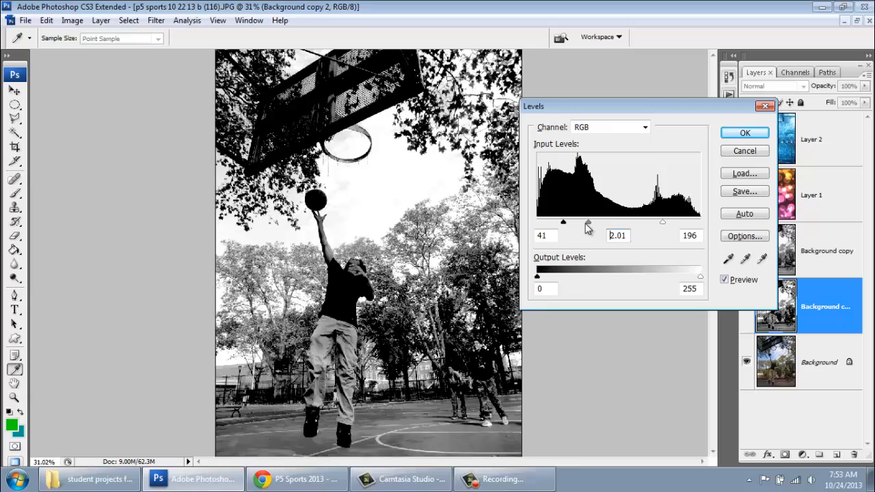
left_click_drag(586, 221, 577, 221)
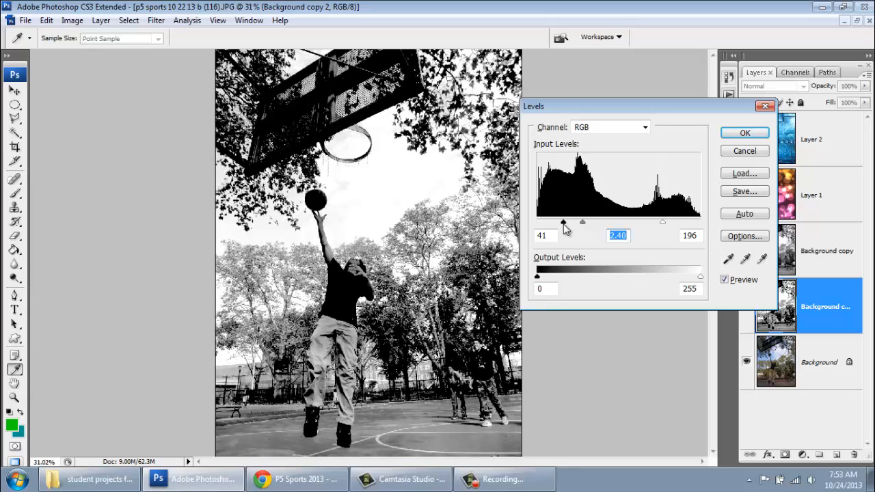
left_click_drag(563, 221, 564, 221)
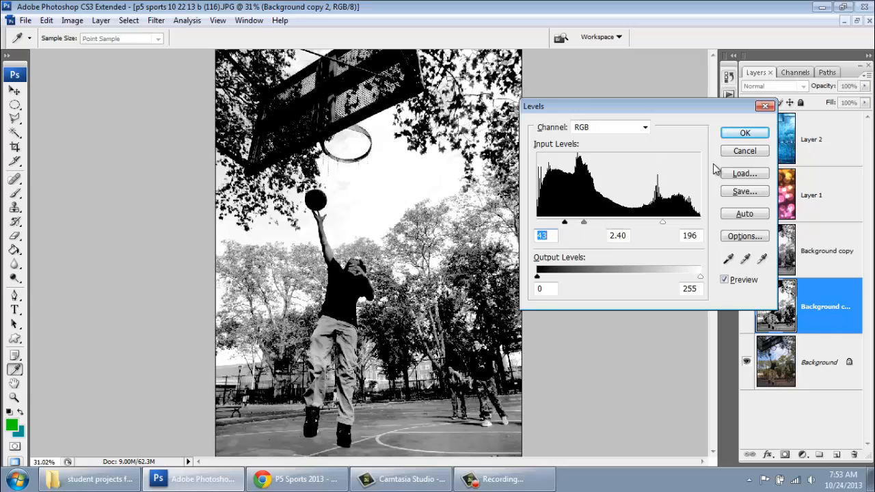
left_click(743, 133)
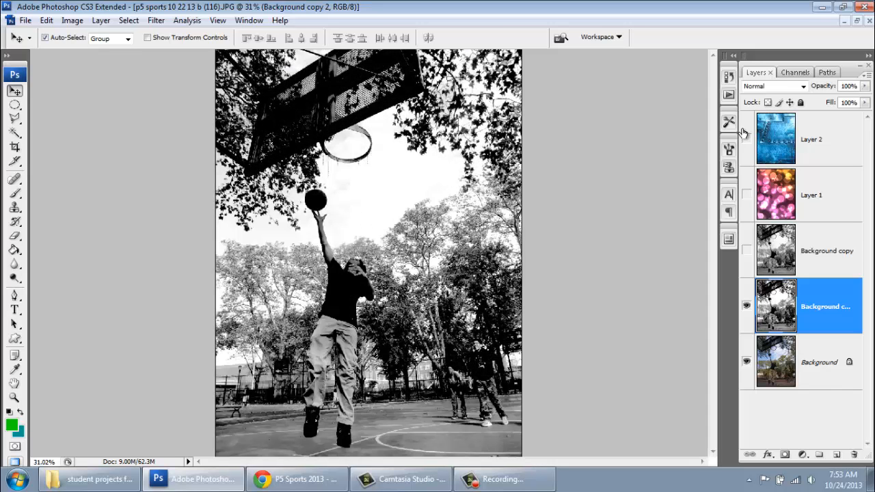
mouse_move(746, 202)
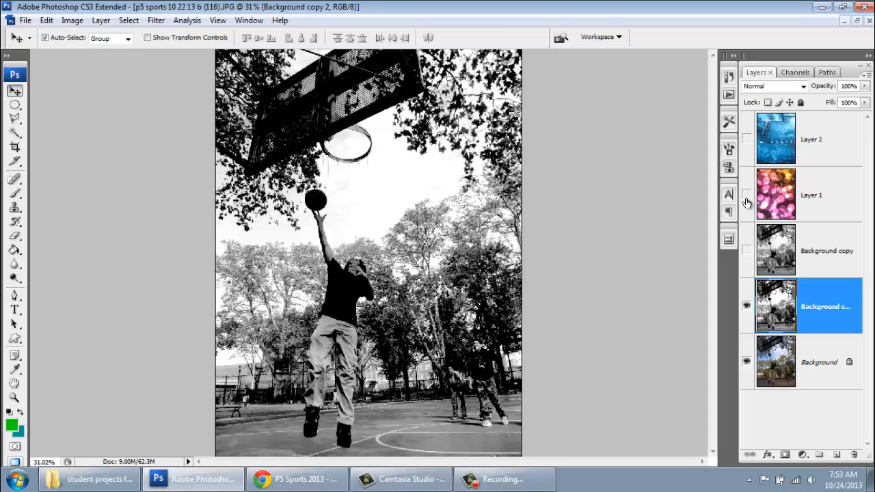
Step: Show and hide the pink bokeh Layer 1, then make the blue metal Layer 2 visible
left_click(746, 194)
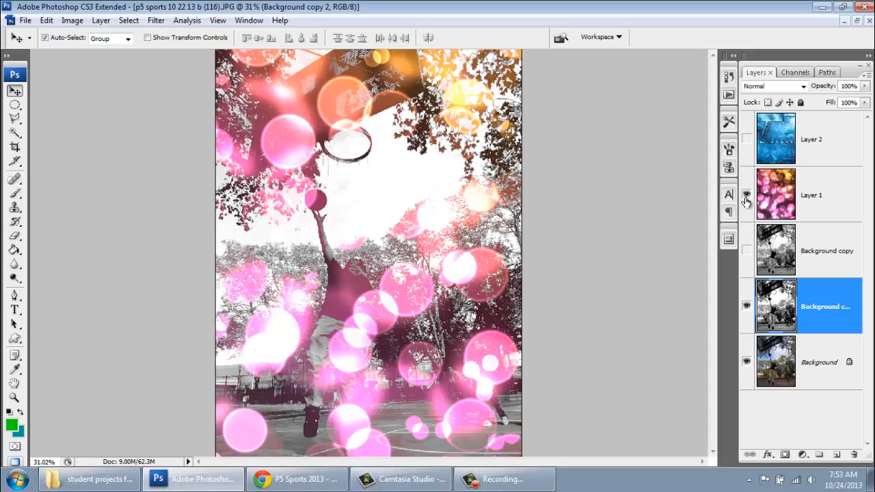
mouse_move(746, 194)
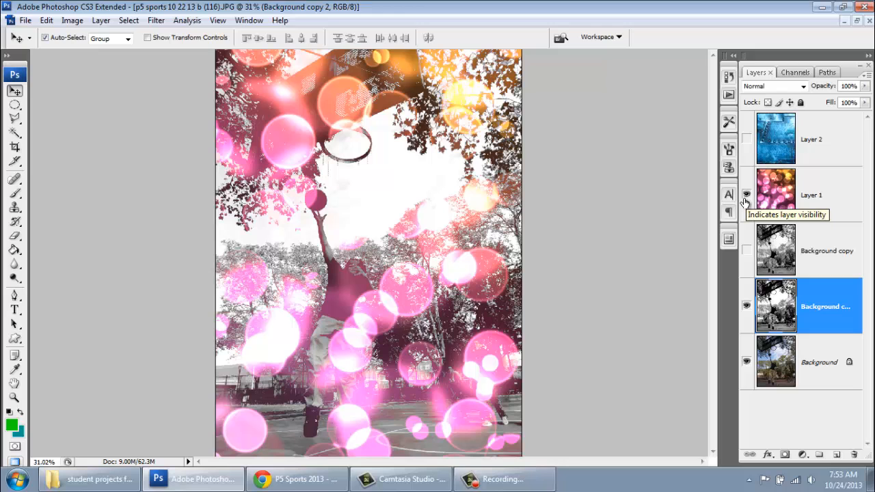
left_click(746, 194)
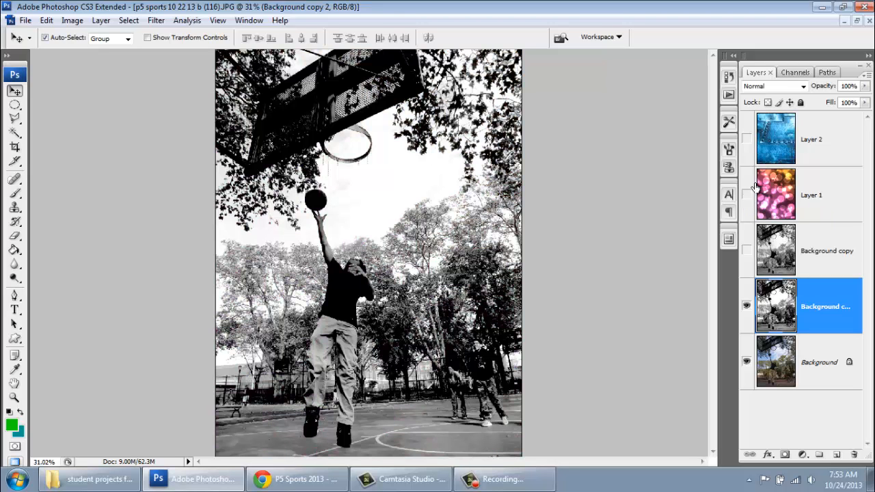
left_click(746, 139)
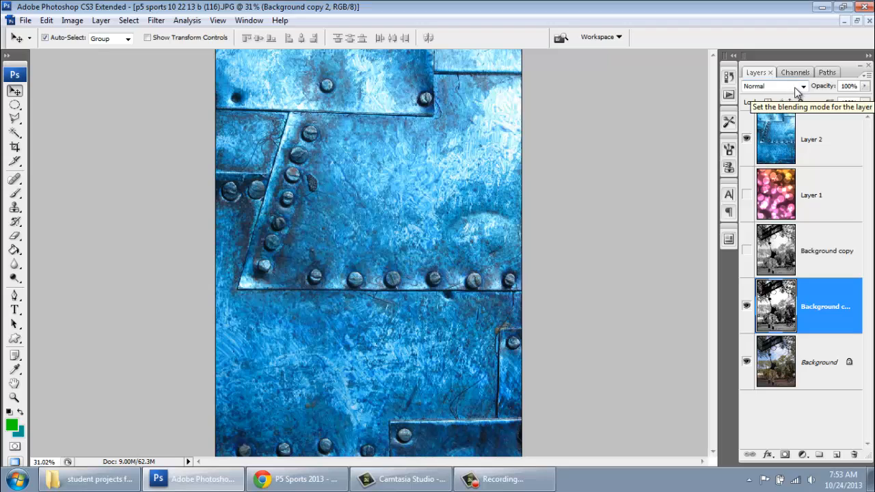
Step: Make Layer 2 active and blend the metal texture using Darker Color
left_click(773, 85)
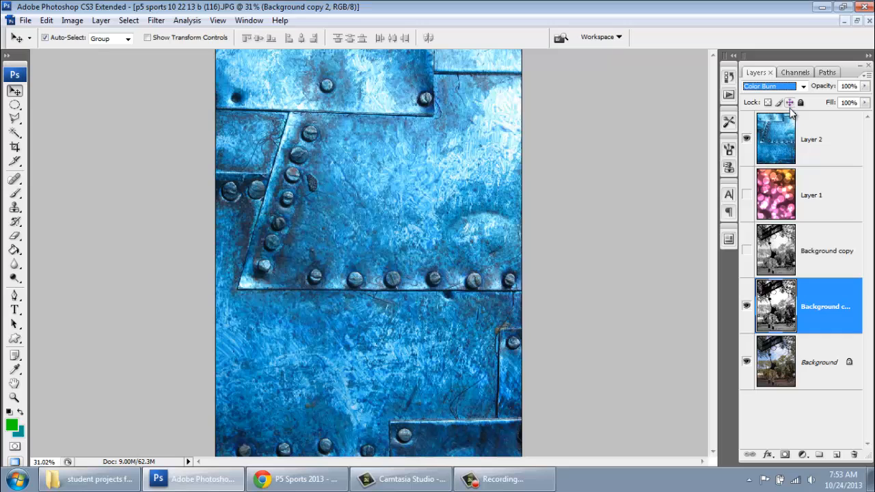
left_click(772, 85)
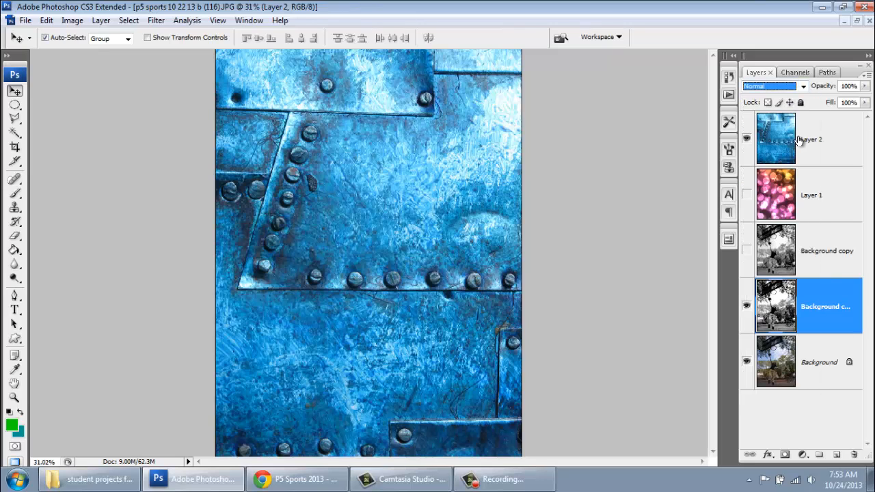
left_click(774, 85)
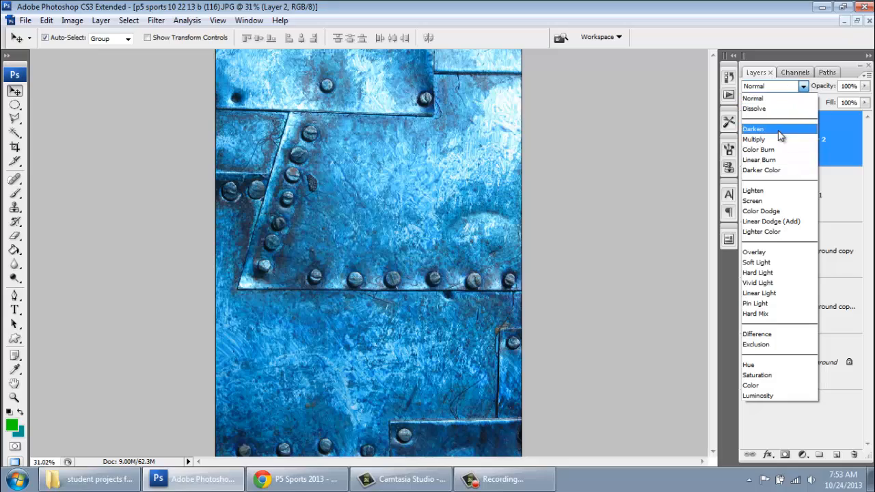
left_click(760, 170)
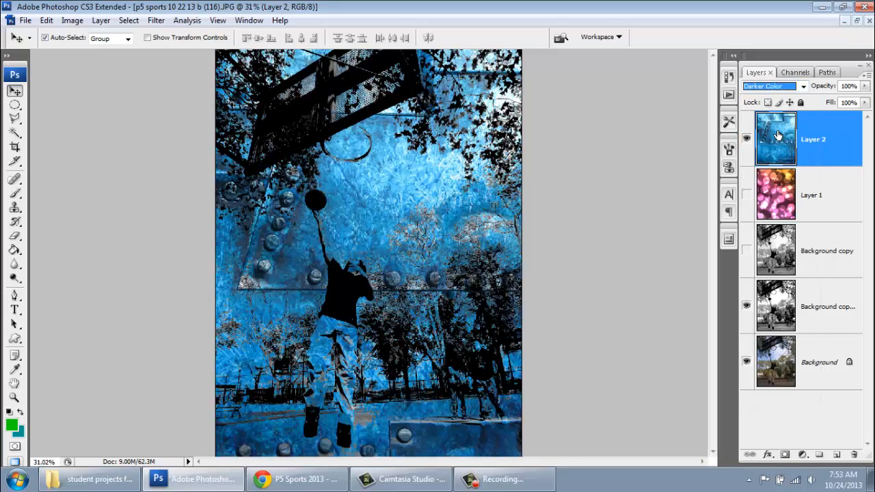
Step: Try Overlay and Vivid Light, settling Layer 2's blend mode on Hard Light
left_click(770, 85)
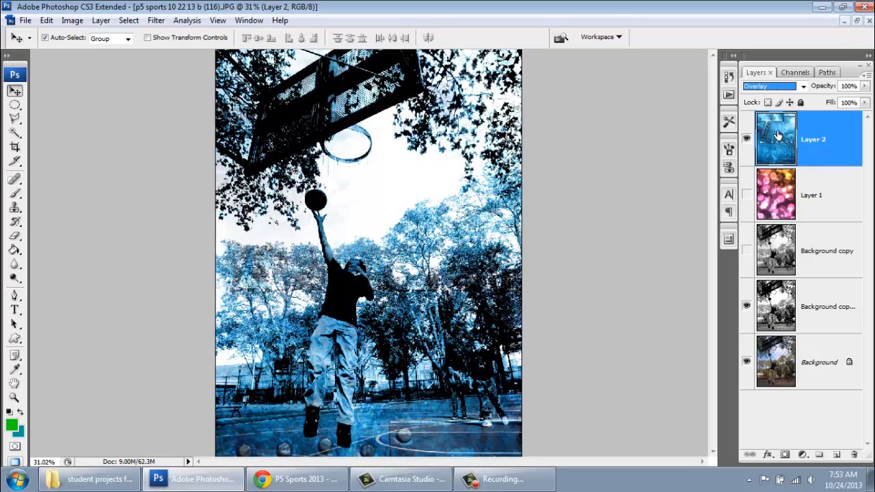
left_click(770, 85)
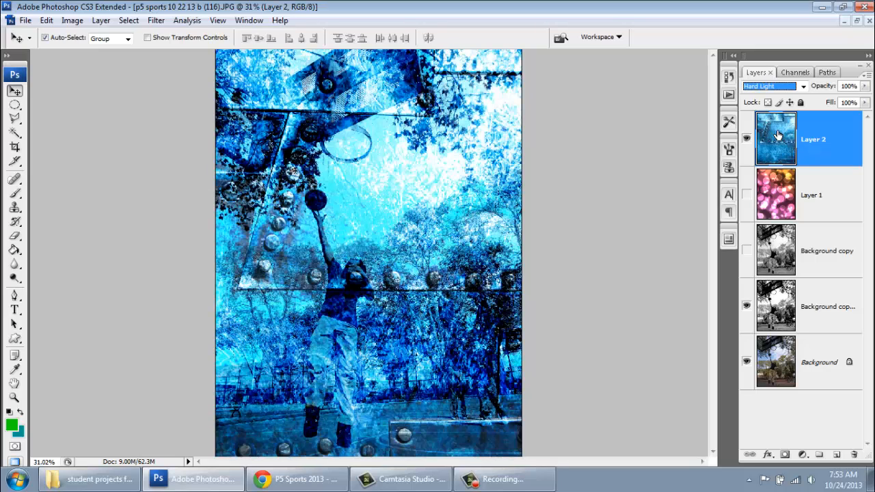
left_click(772, 85)
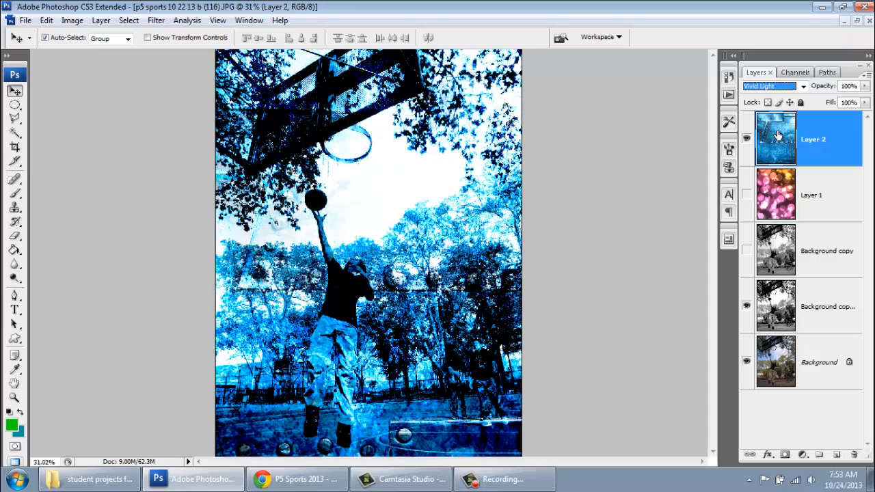
left_click(771, 85)
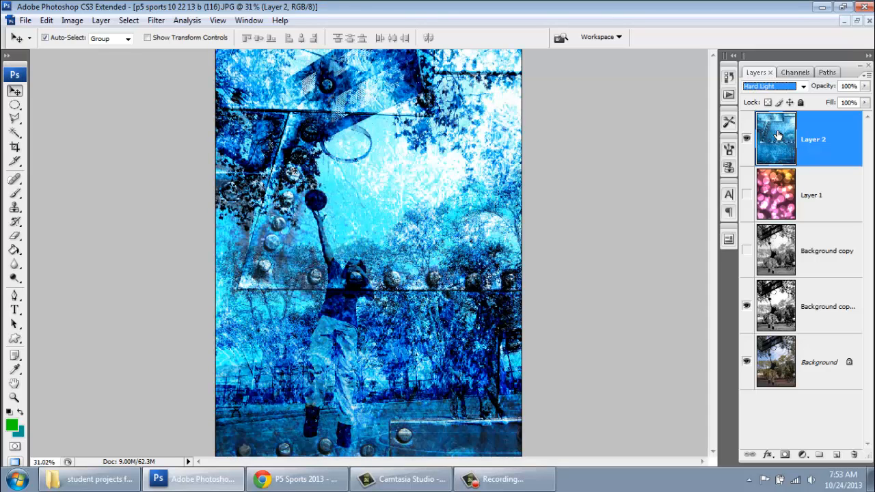